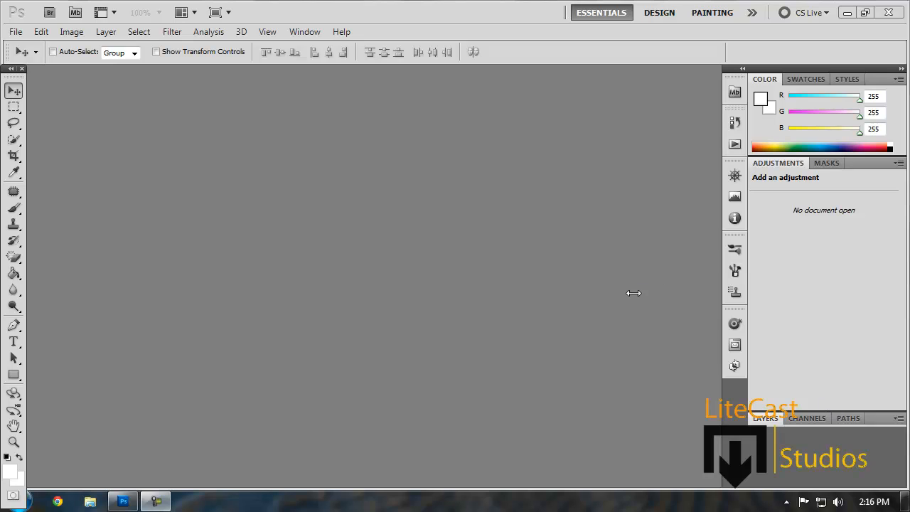
Open the LA COUNTY SHIRT 3 PNG and dismiss the Fireworks data warning.
click(15, 31)
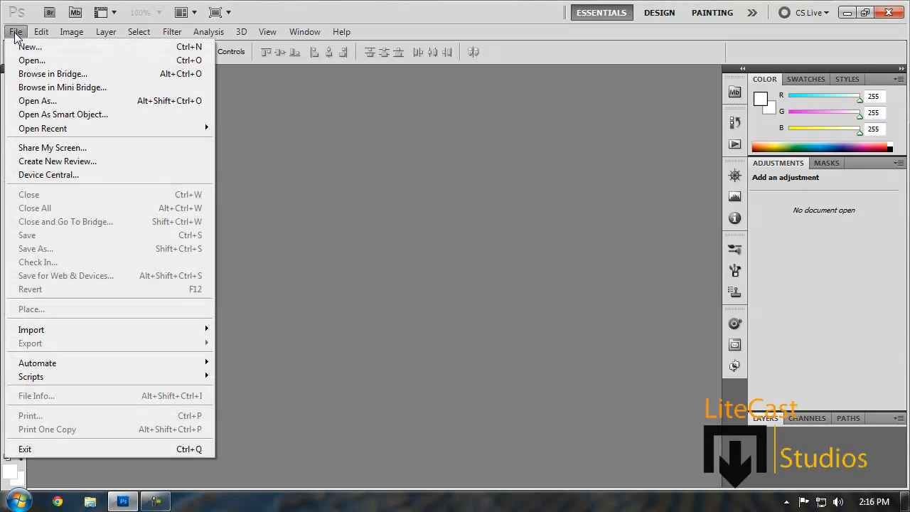
click(31, 59)
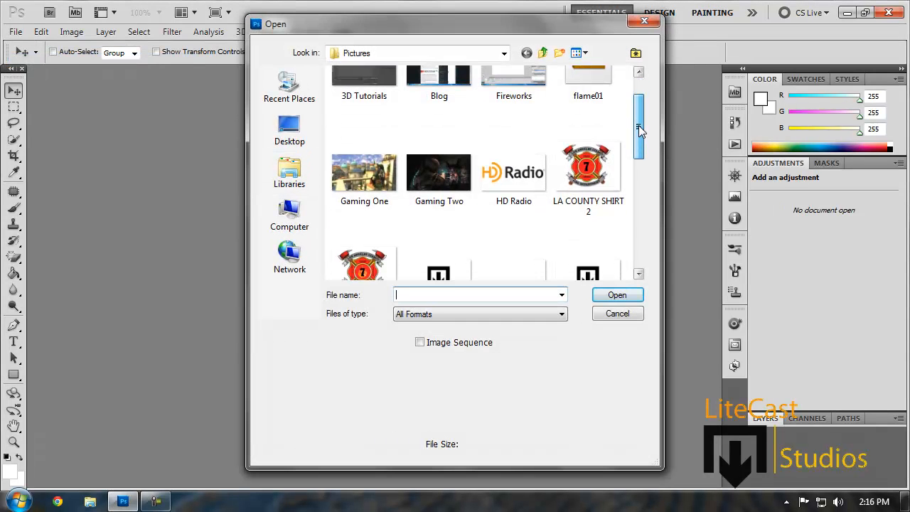
click(617, 294)
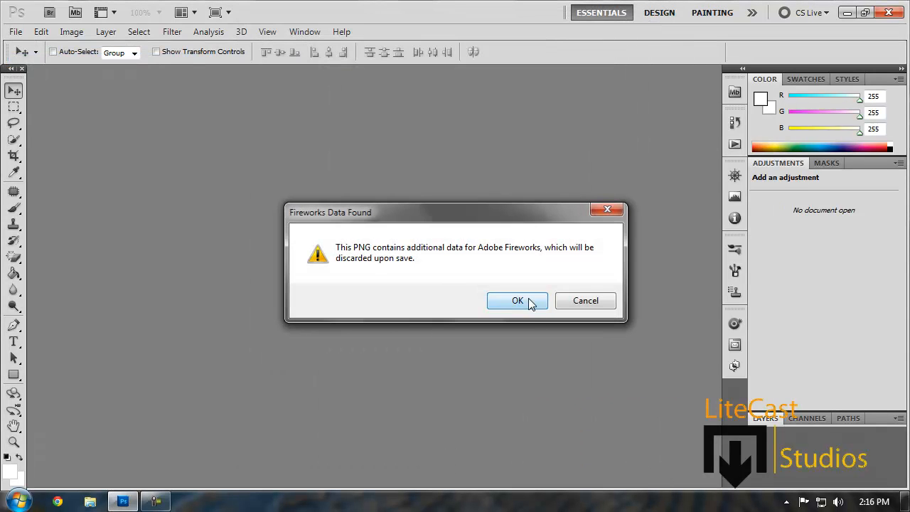
click(517, 300)
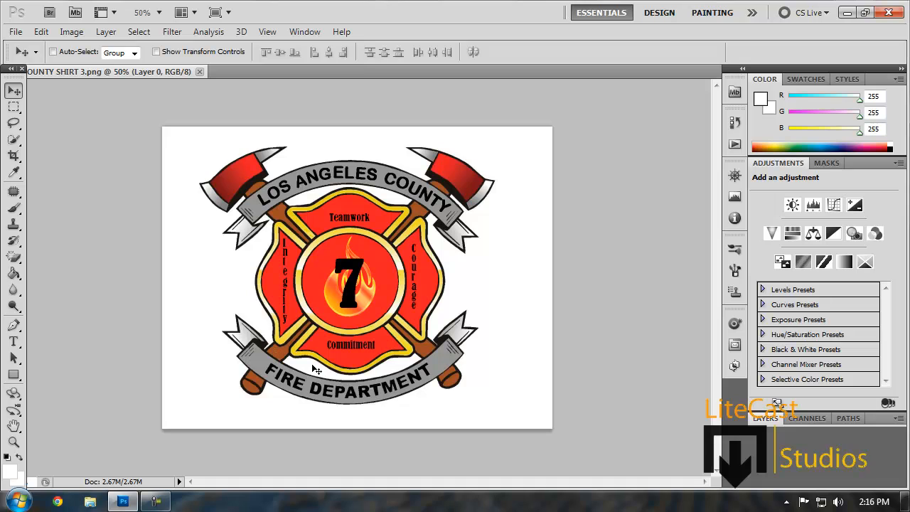
mouse_move(421, 272)
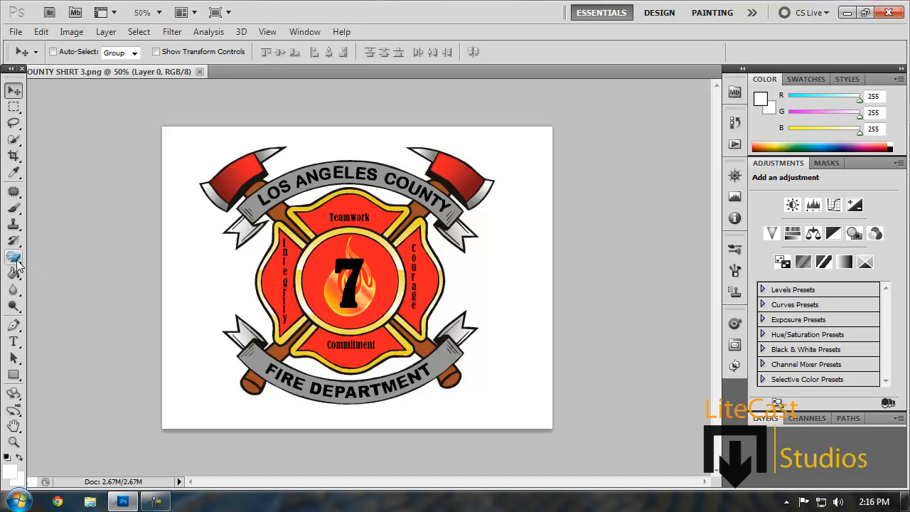
Switch to the Magic Eraser Tool from the eraser flyout.
click(14, 256)
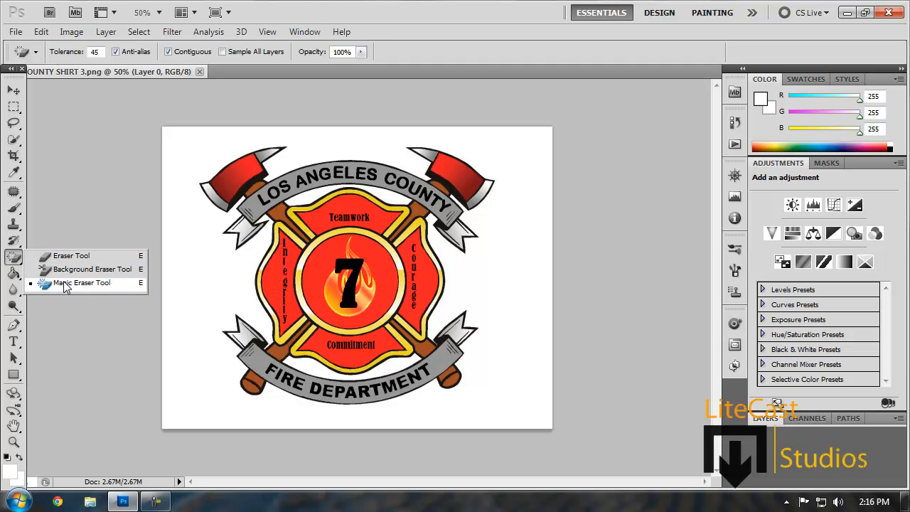
click(82, 282)
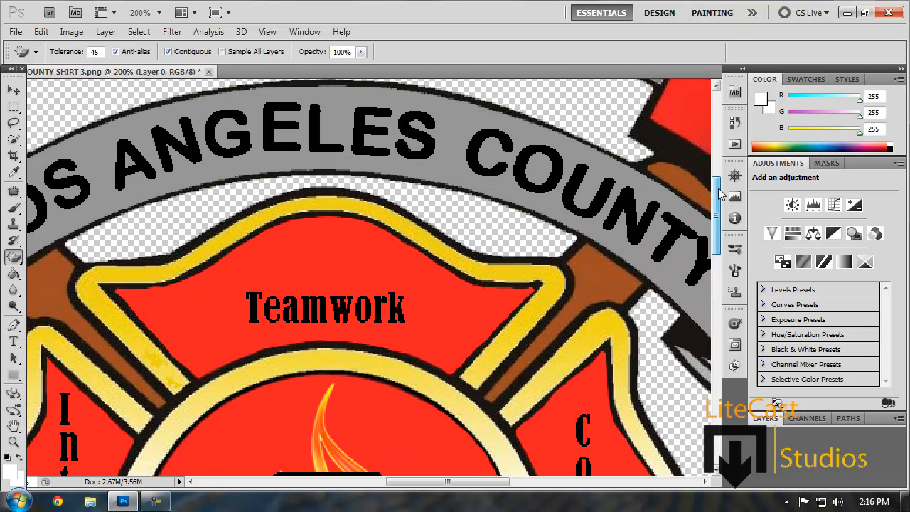
scroll(down, 3)
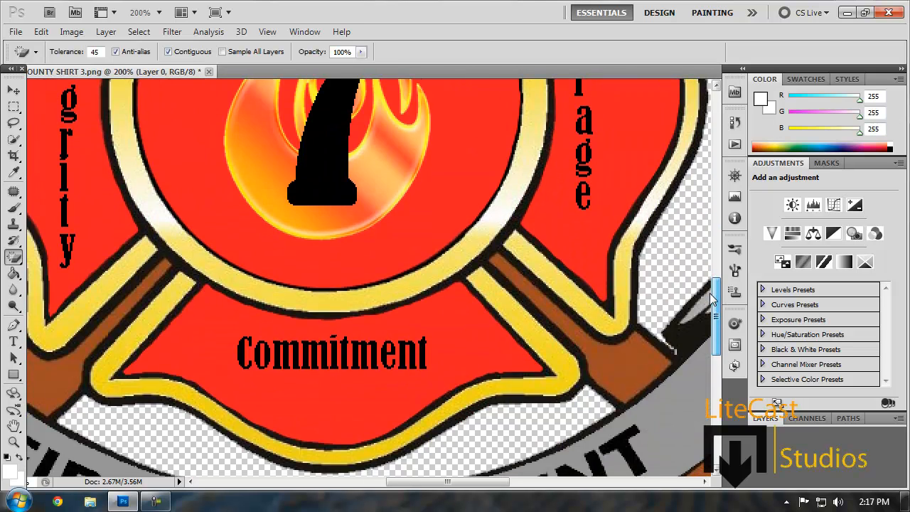
scroll(down, 3)
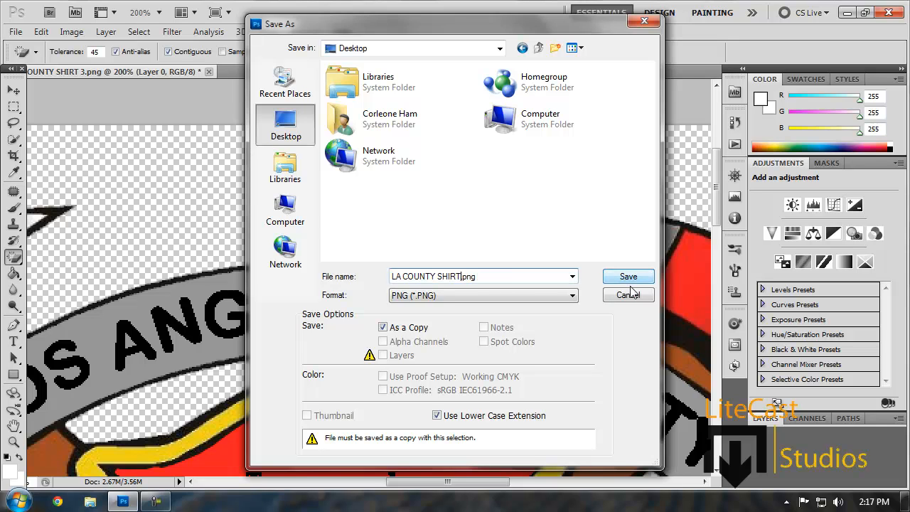
Save the transparent logo to the Desktop as LA COUNTY SHIRT.png and zoom out.
click(628, 277)
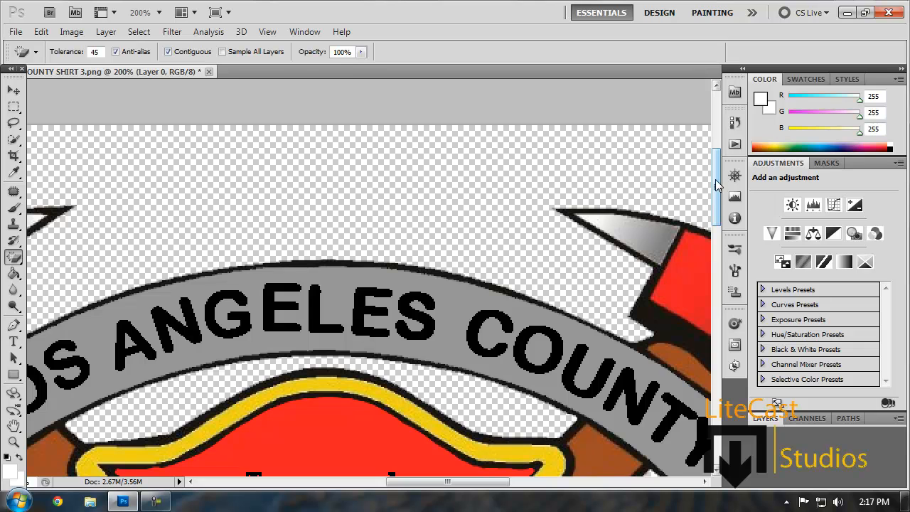
scroll(down, 3)
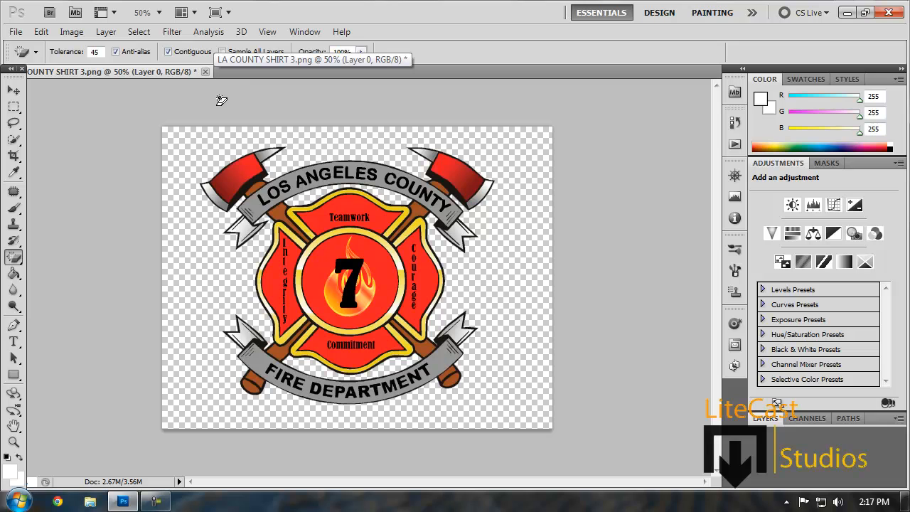
Close the edited logo without saving, then begin reopening LA COUNTY SHIRT 3.
click(13, 91)
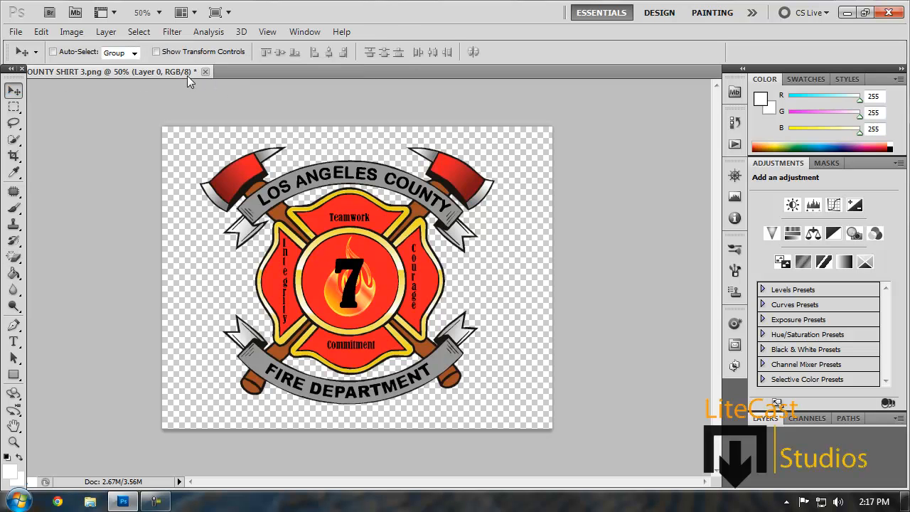
click(205, 71)
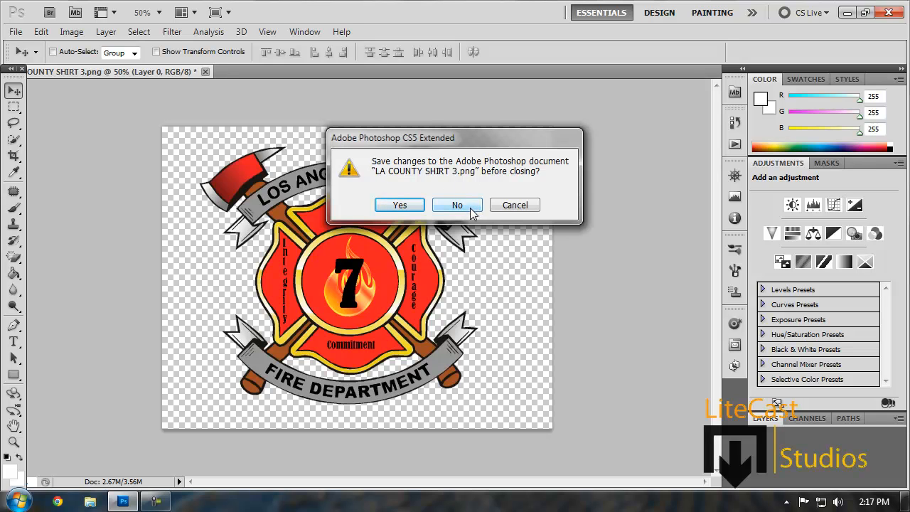
click(457, 205)
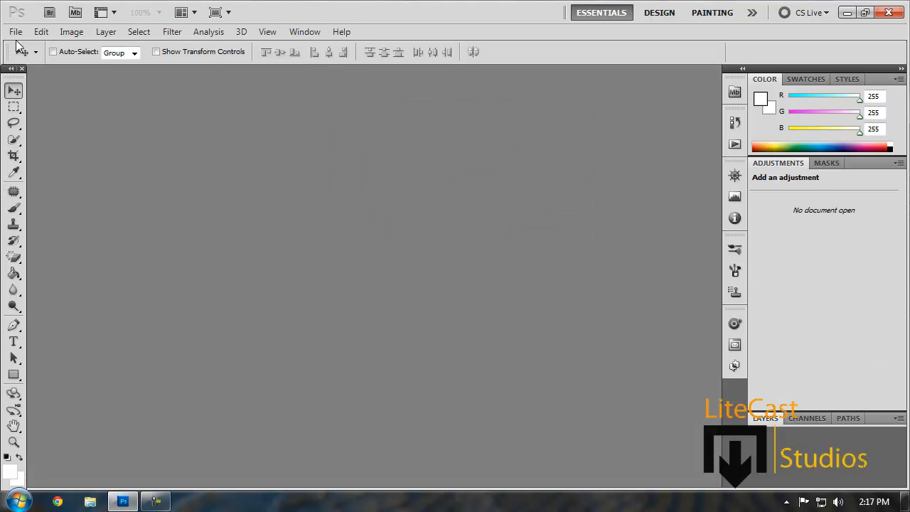
click(15, 32)
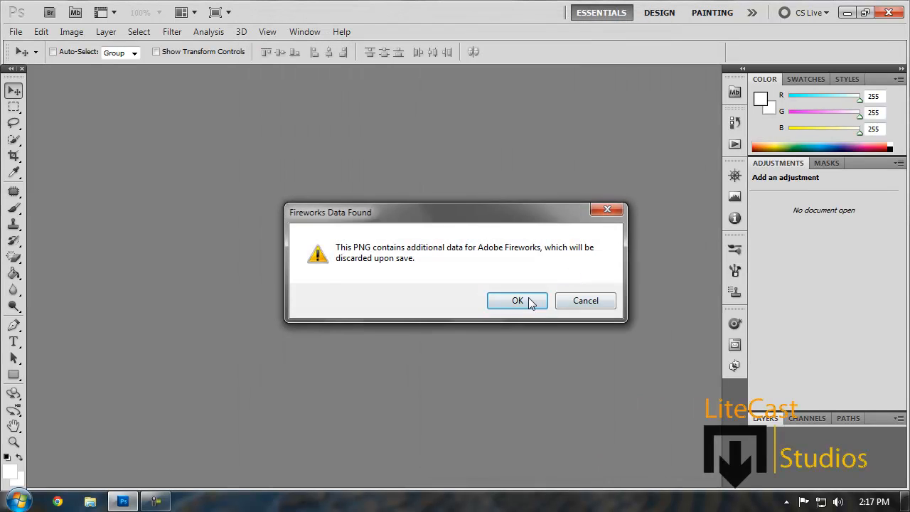
Accept the Fireworks warning and activate the Quick Selection Tool.
click(517, 300)
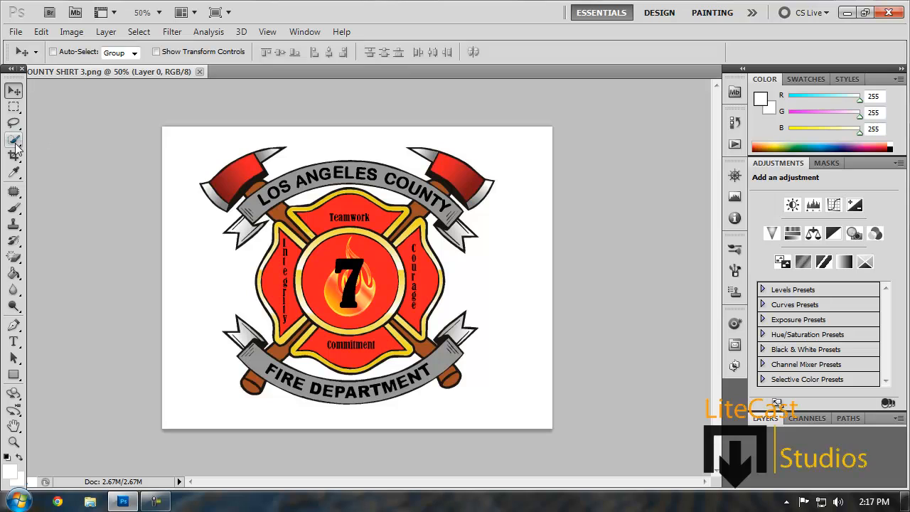
click(14, 140)
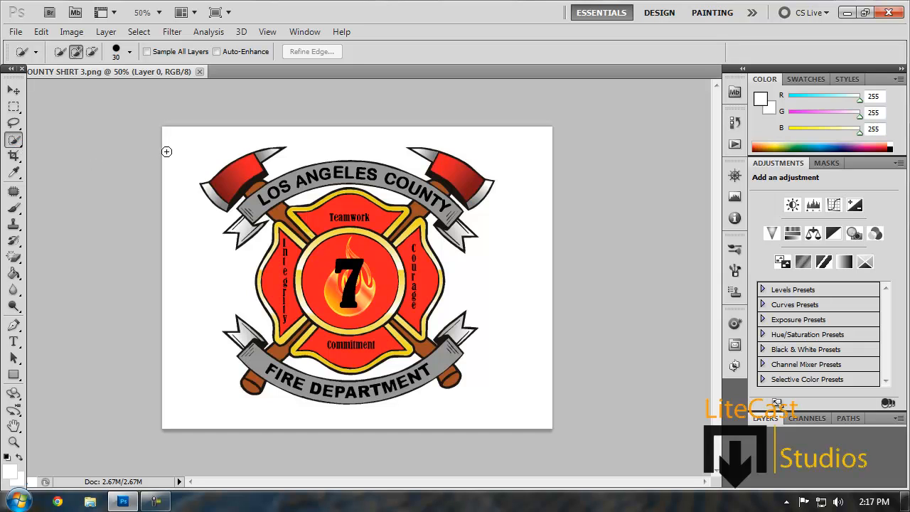
mouse_move(168, 138)
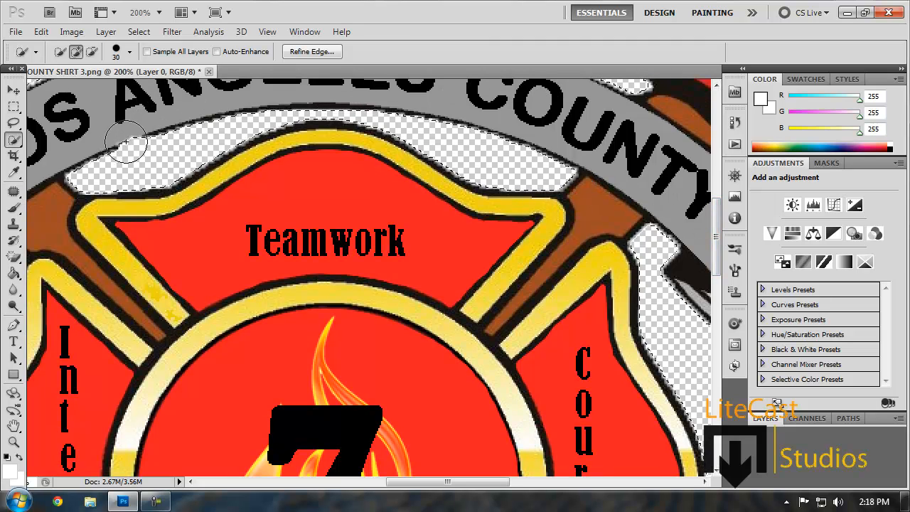
mouse_move(329, 125)
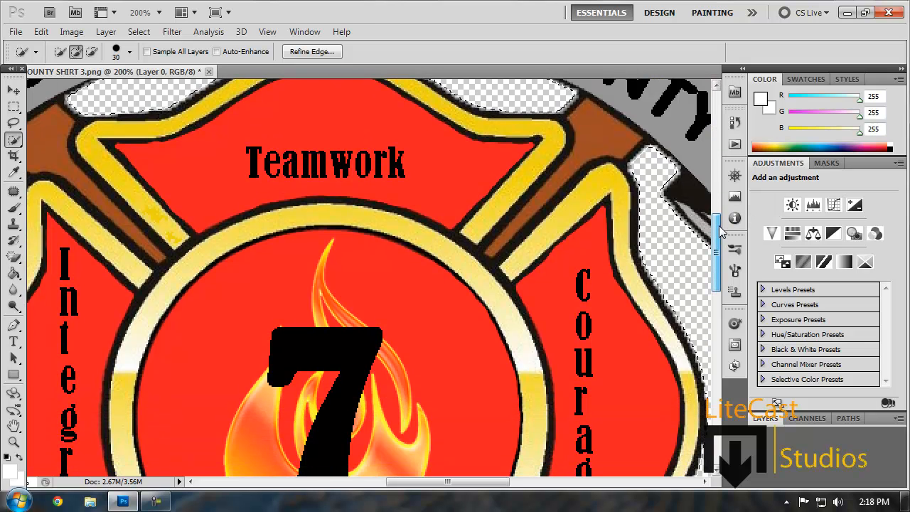
Scroll the view to check the badge's transparent background after deletion.
scroll(down, 3)
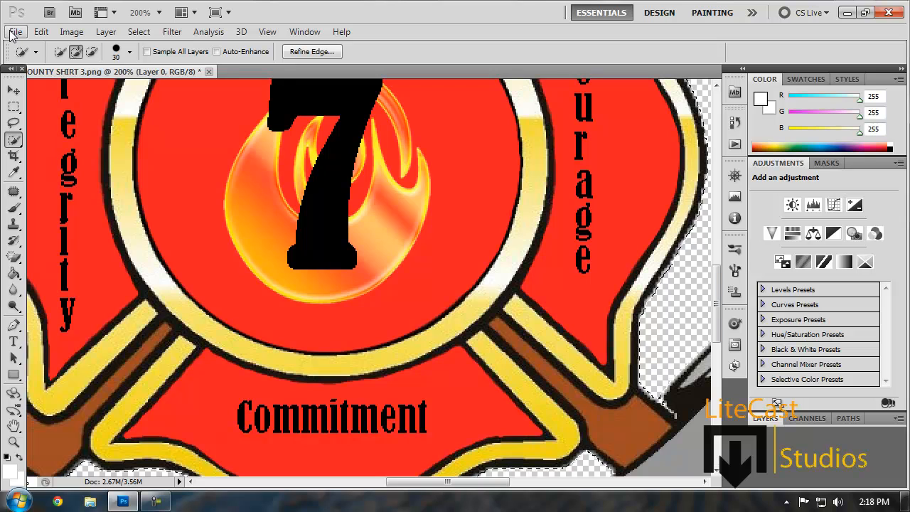
Save the transparent badge to the Desktop as LA COUNTY SHIRT 3.png.
click(15, 31)
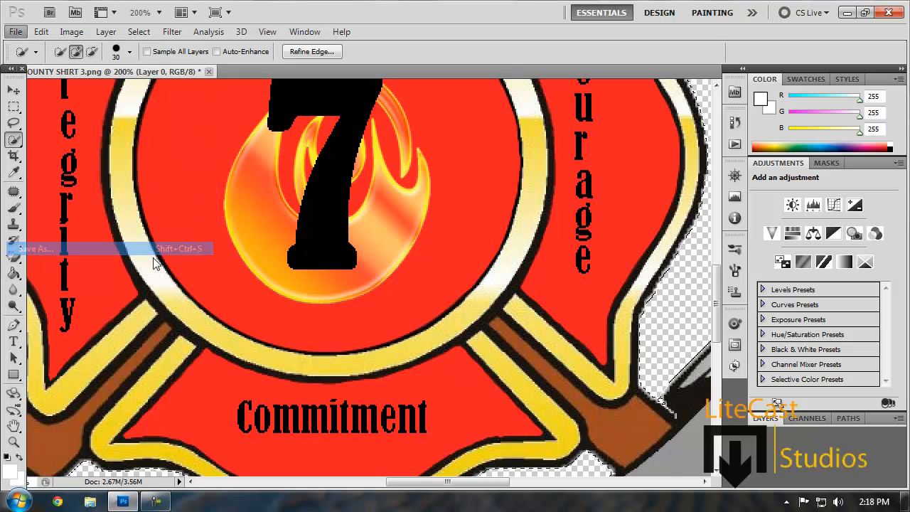
click(43, 248)
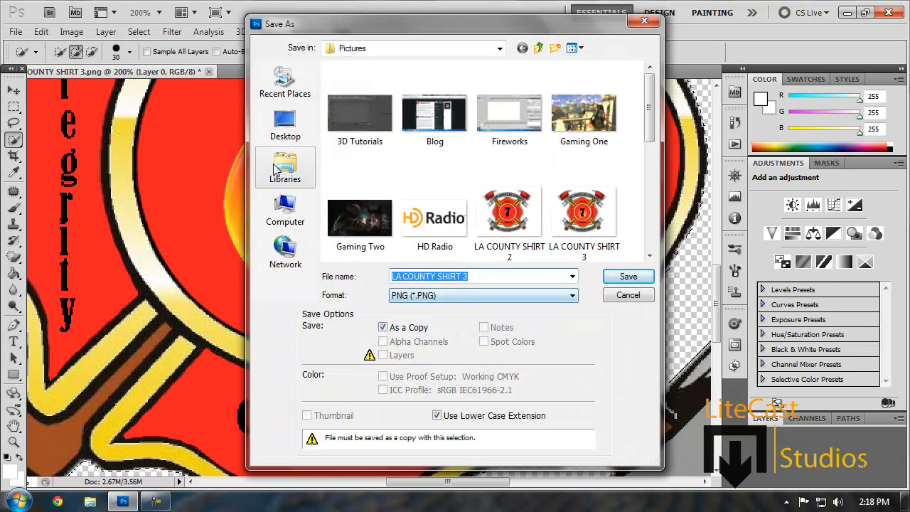
click(285, 124)
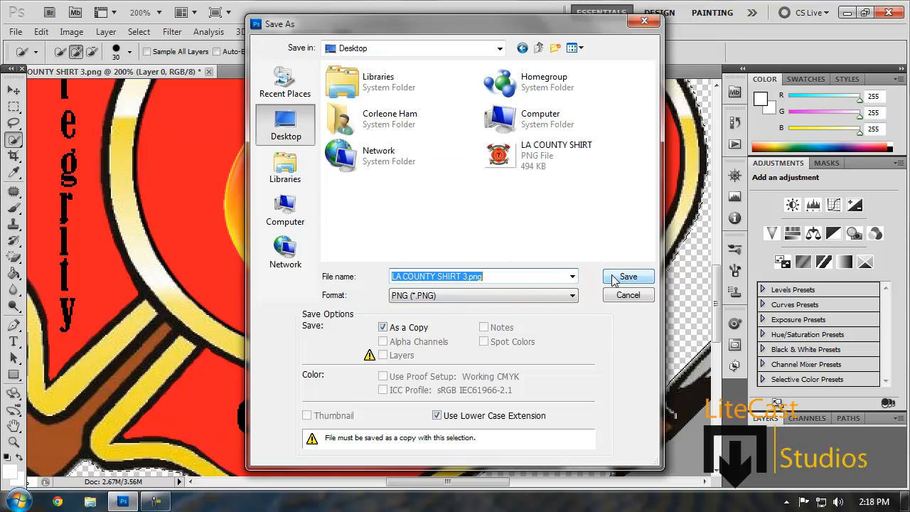
click(628, 276)
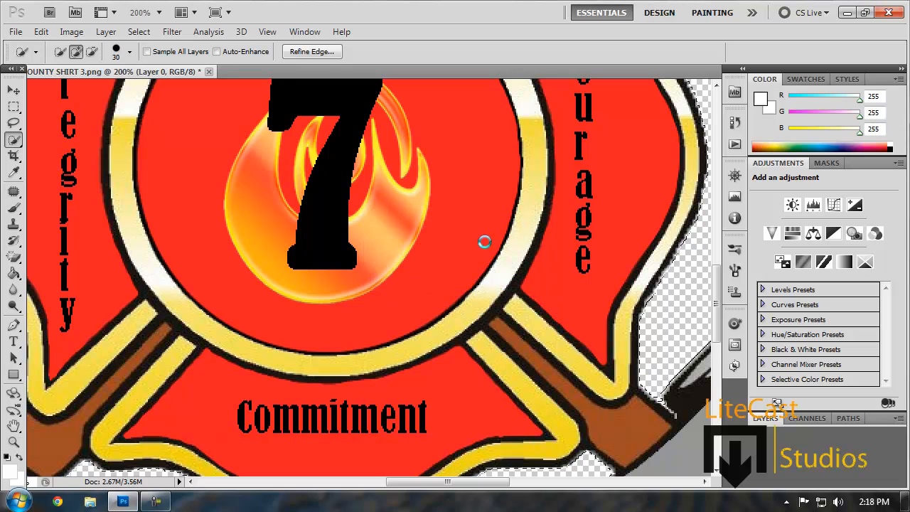